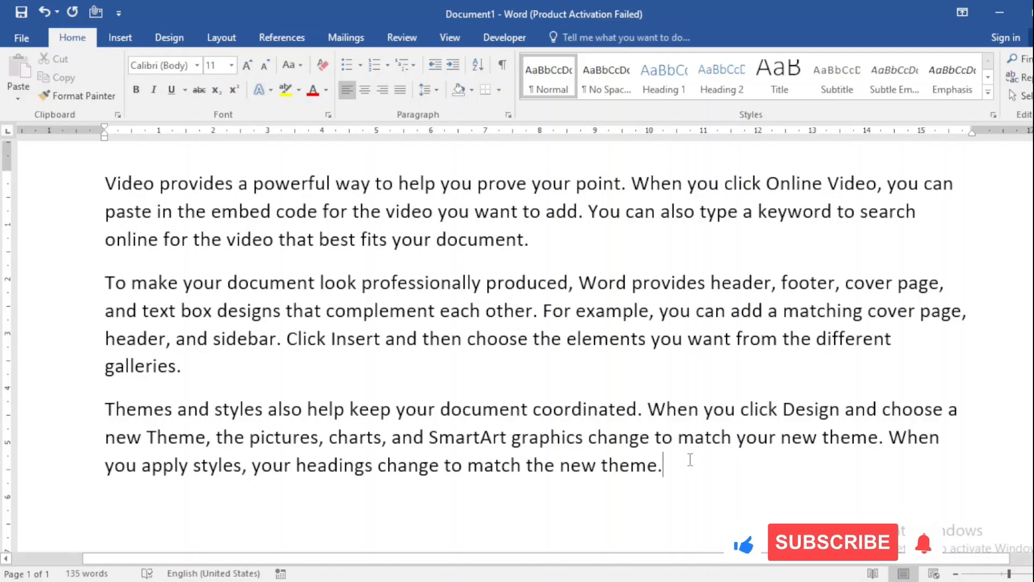
# Select all three paragraphs and change their font from Calibri to Times New Roman.
pyautogui.moveTo(287, 338); pyautogui.dragTo(662, 465)
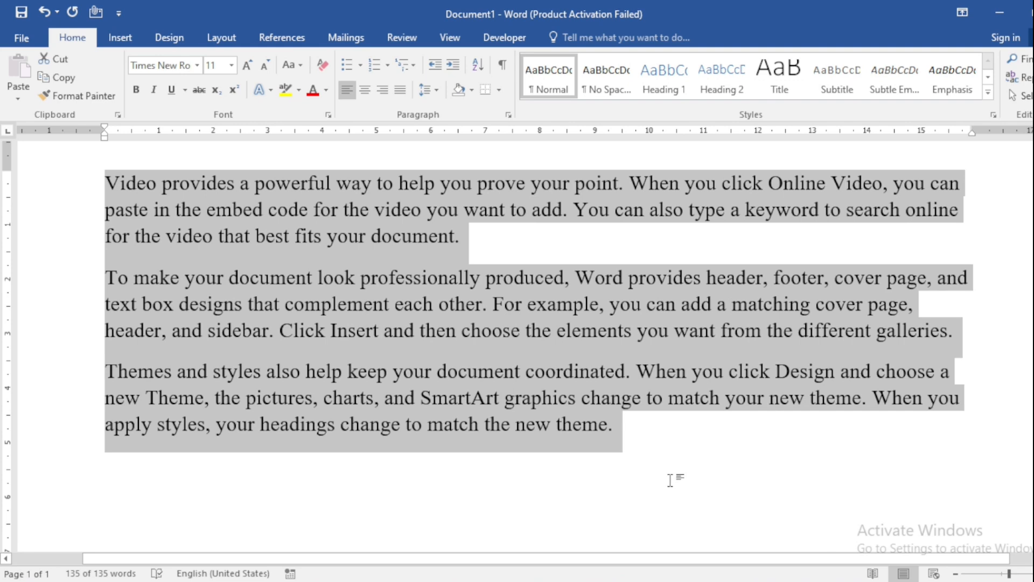
pyautogui.moveTo(276, 220)
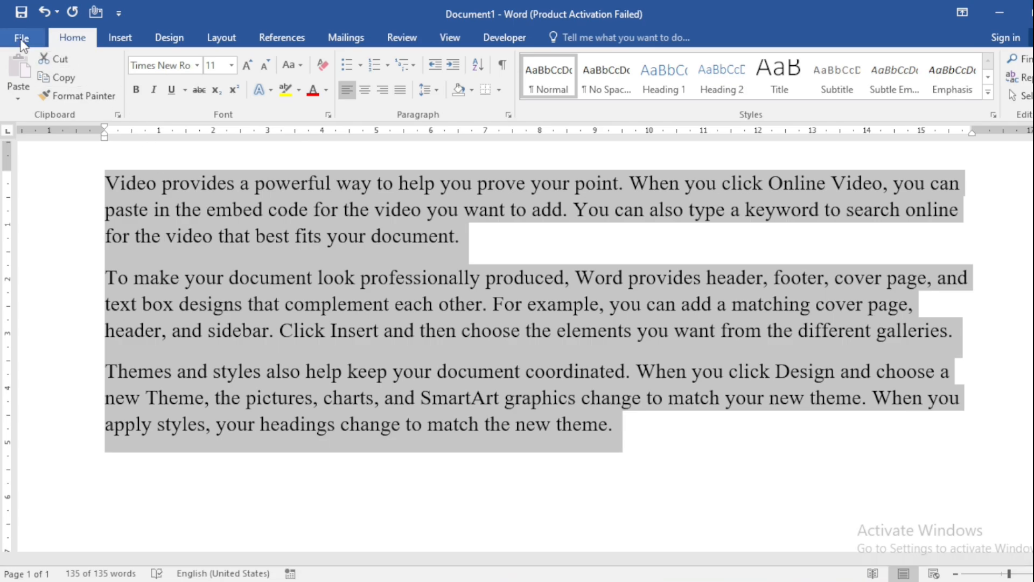
# Reach the keyboard shortcut customisation dialog via File > Options > Customize Ribbon > Customize.
pyautogui.click(22, 38)
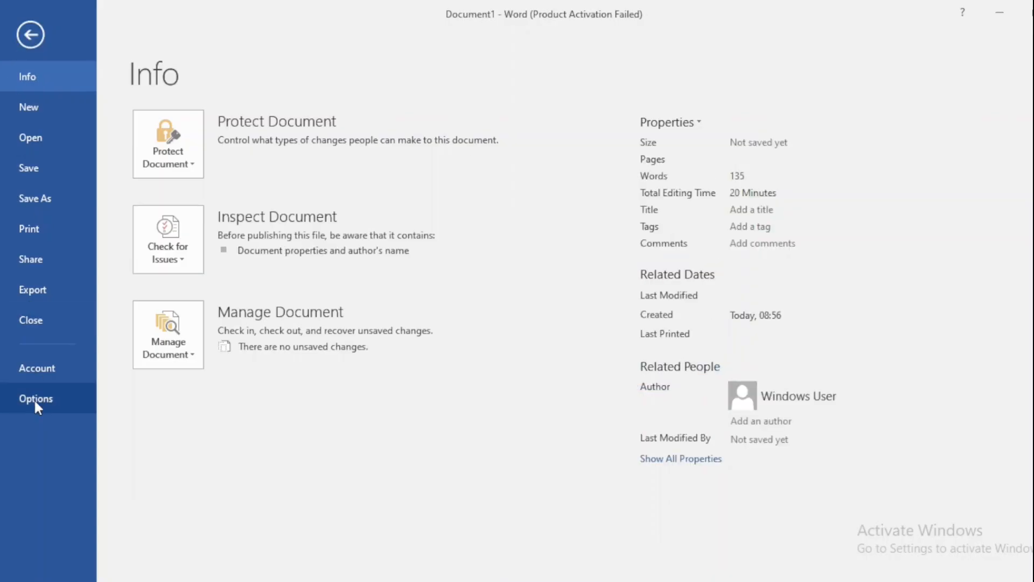
pyautogui.click(35, 398)
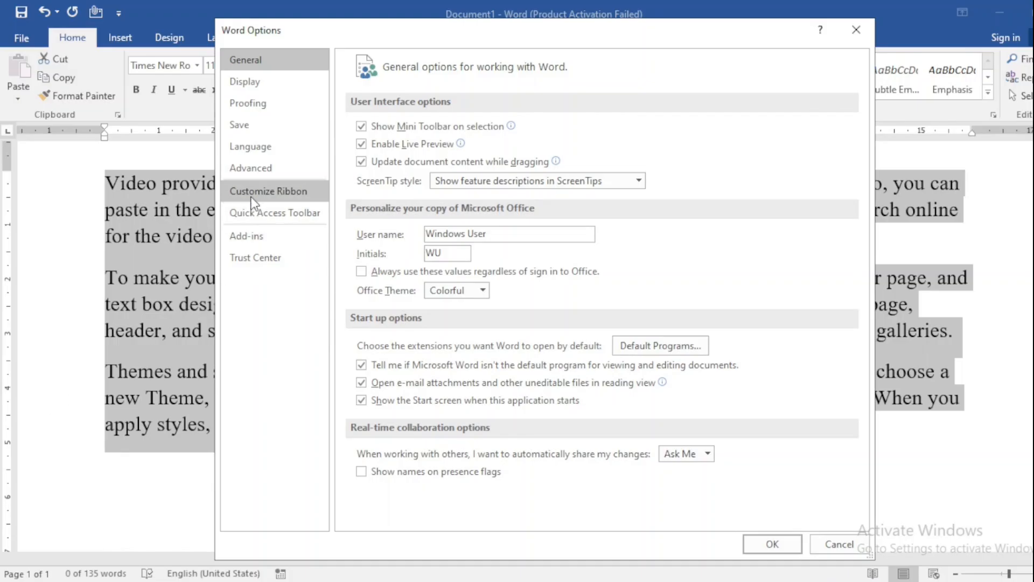
pyautogui.click(268, 191)
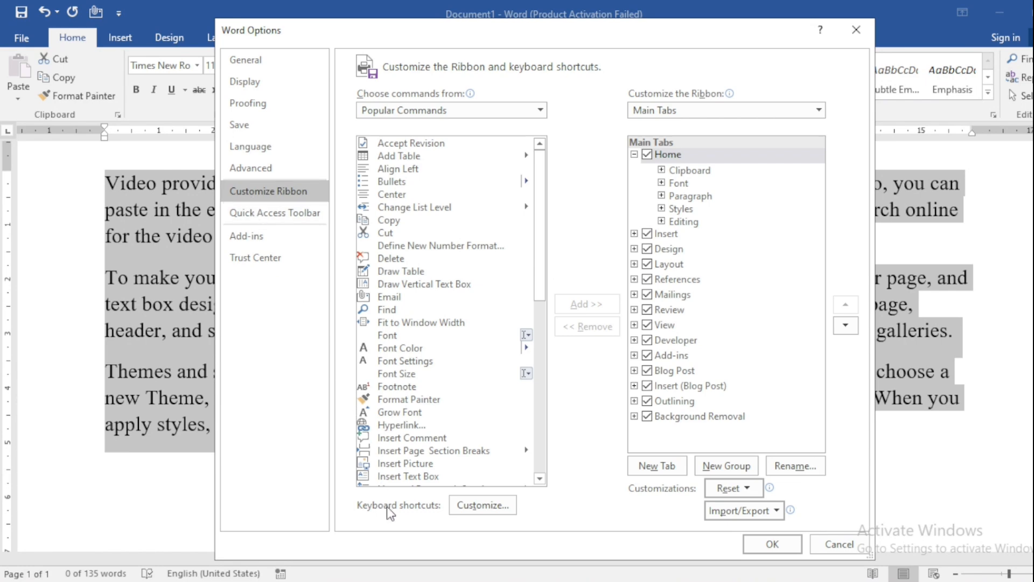
pyautogui.click(481, 504)
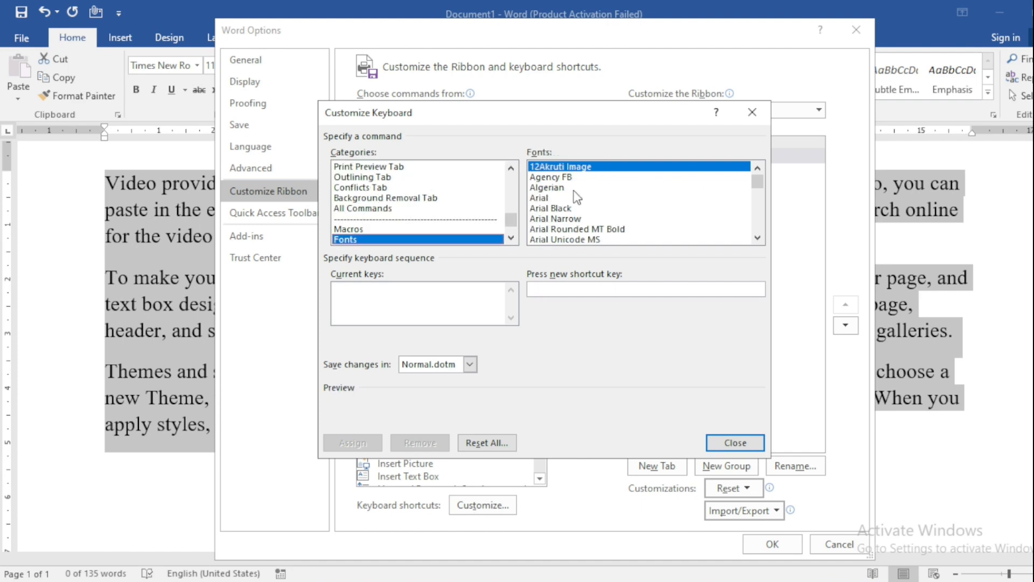
# Assign Ctrl+2 to the Edwardian Script ITC font and return to the document.
pyautogui.click(550, 177)
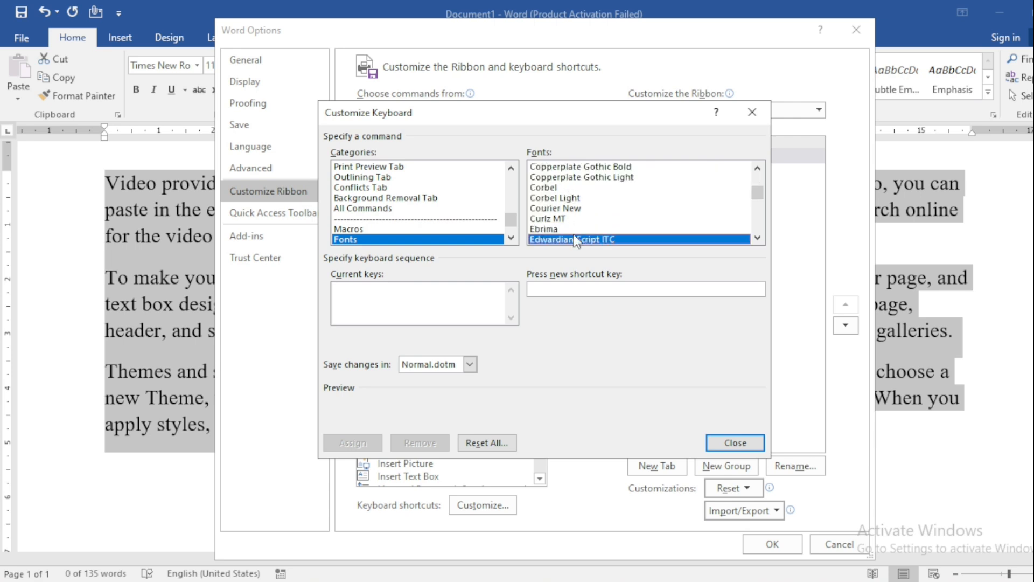
pyautogui.click(645, 288)
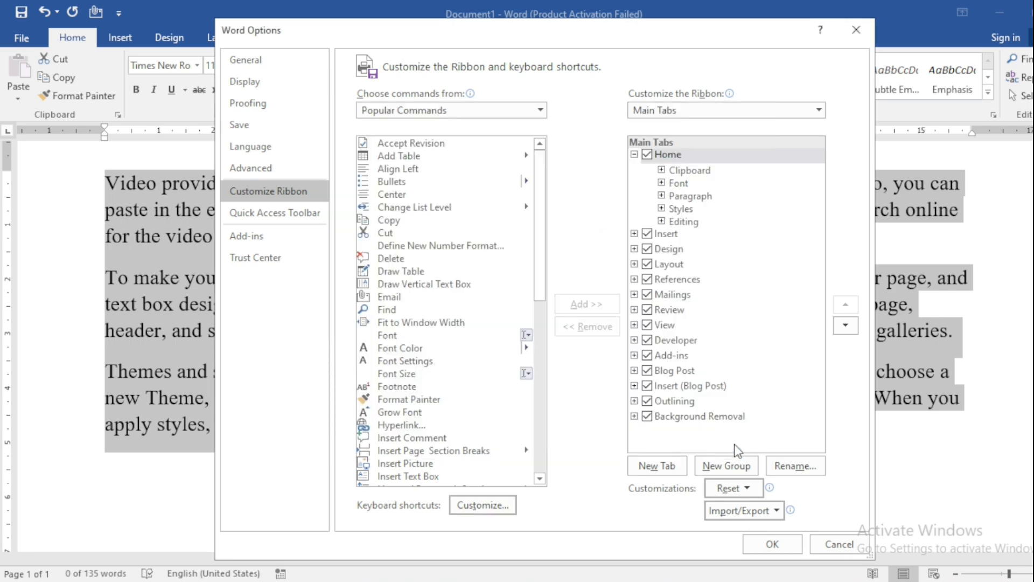
pyautogui.click(838, 544)
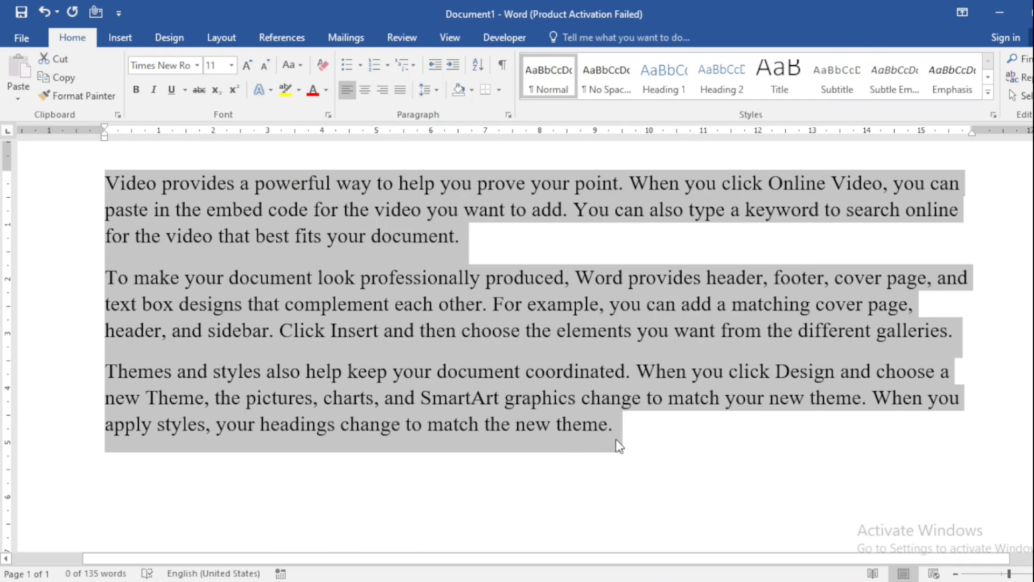
# Apply the shortcut to the text, then reopen the keyboard shortcut customisation dialog from Word Options.
pyautogui.click(161, 64)
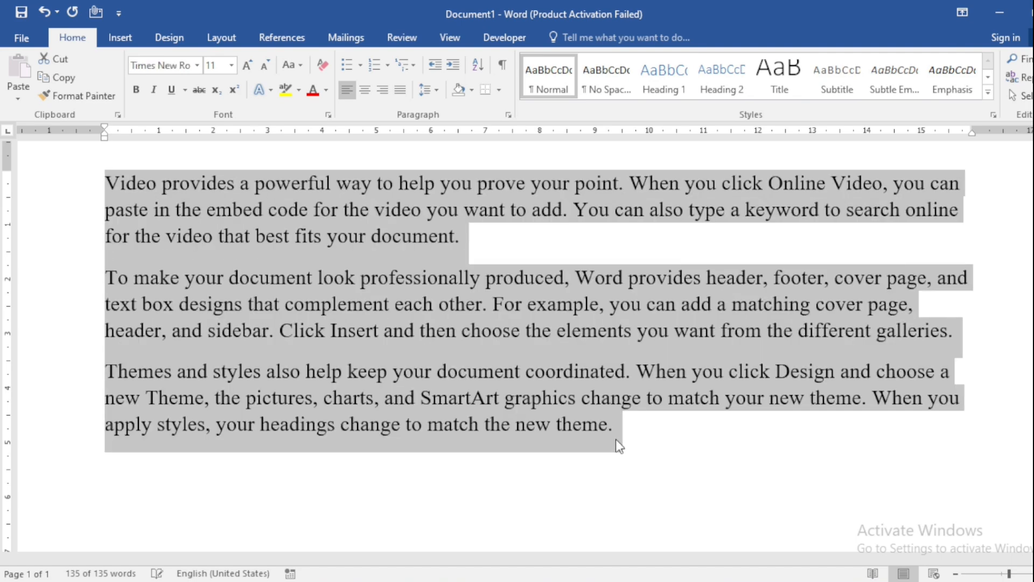
pyautogui.click(21, 37)
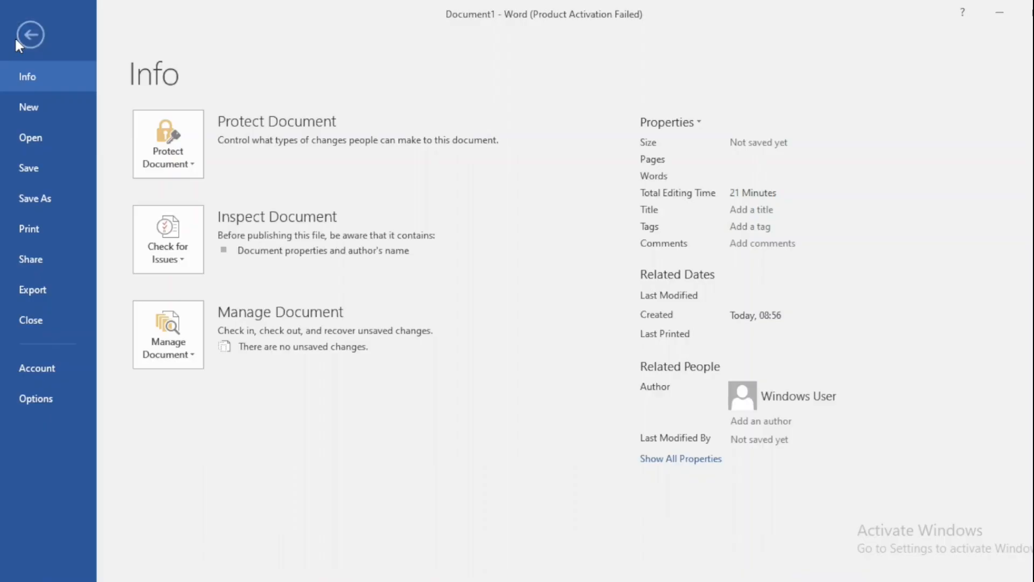
pyautogui.click(36, 399)
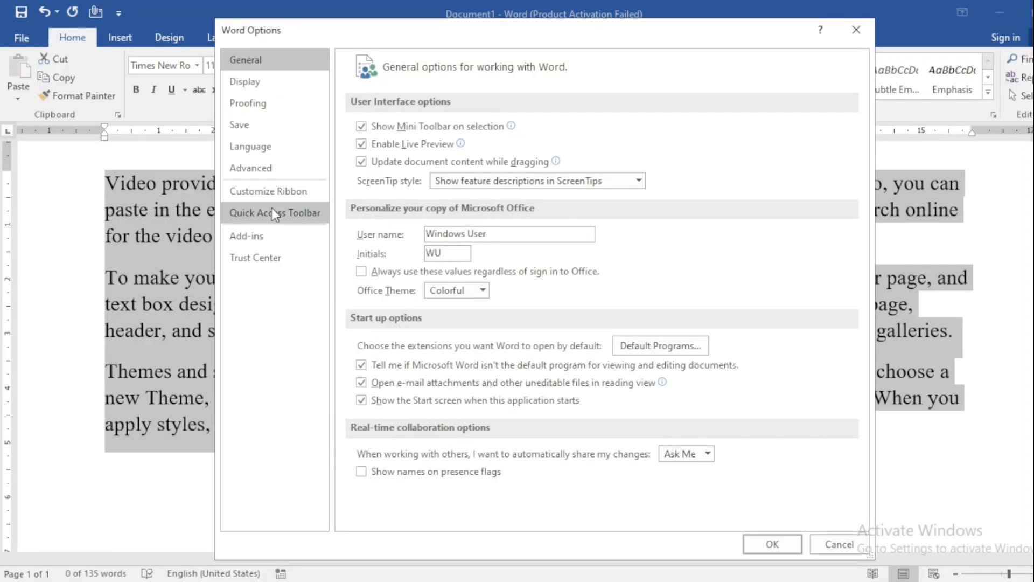
pyautogui.click(268, 190)
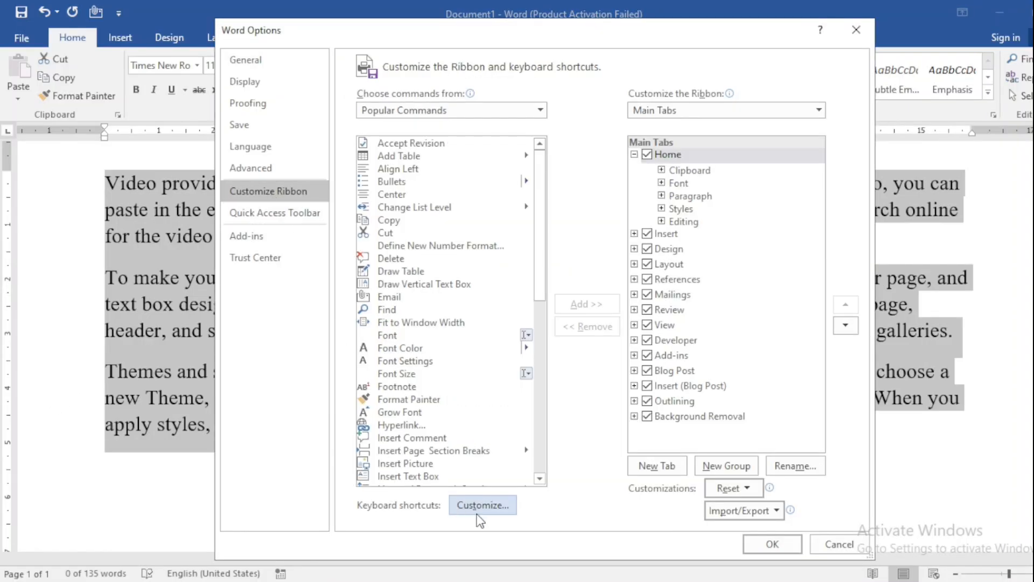
pyautogui.click(482, 504)
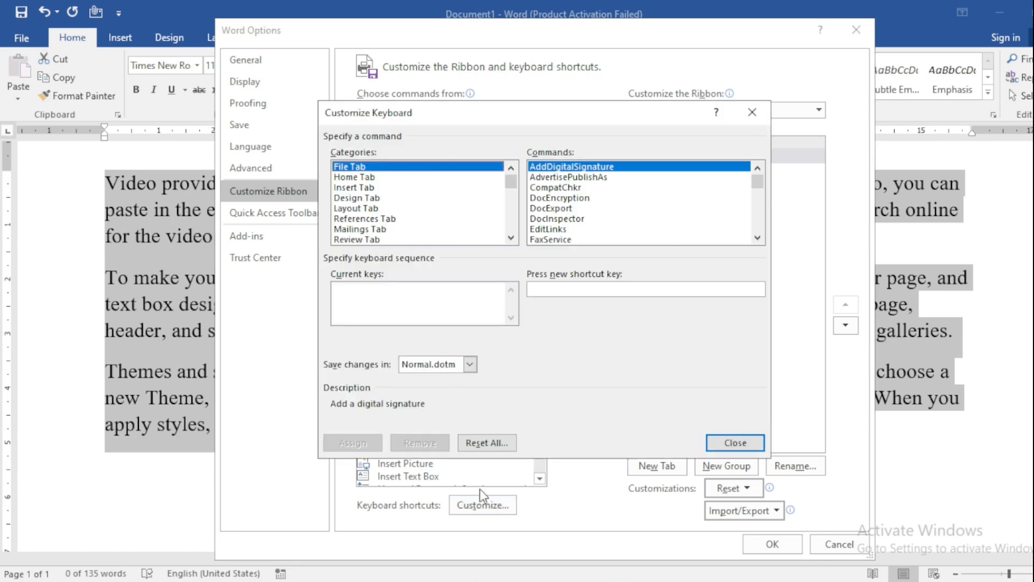
# Remove the Ctrl+2 shortcut from Edwardian Script ITC under Fonts and return to the document.
pyautogui.click(347, 240)
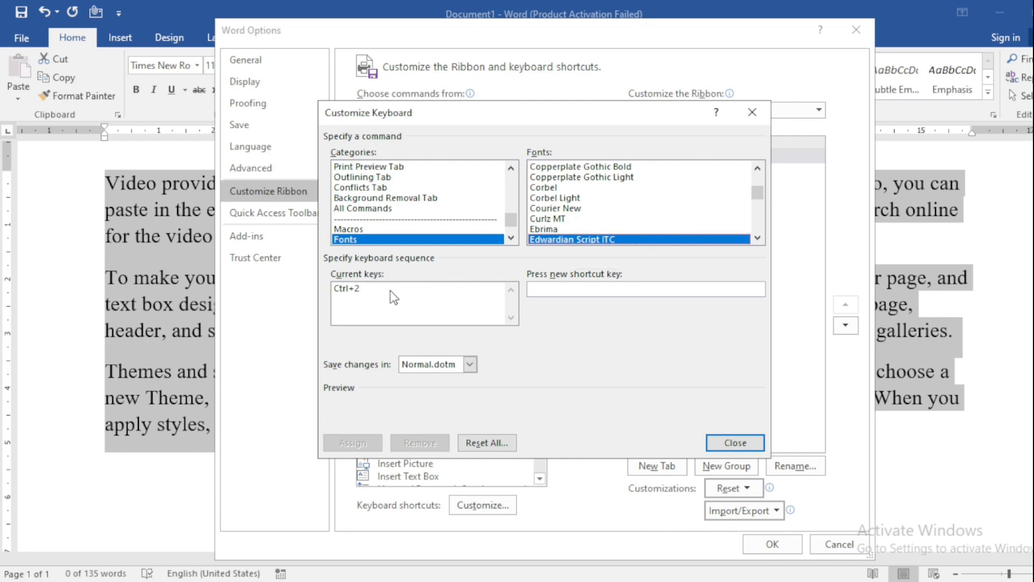
pyautogui.click(348, 289)
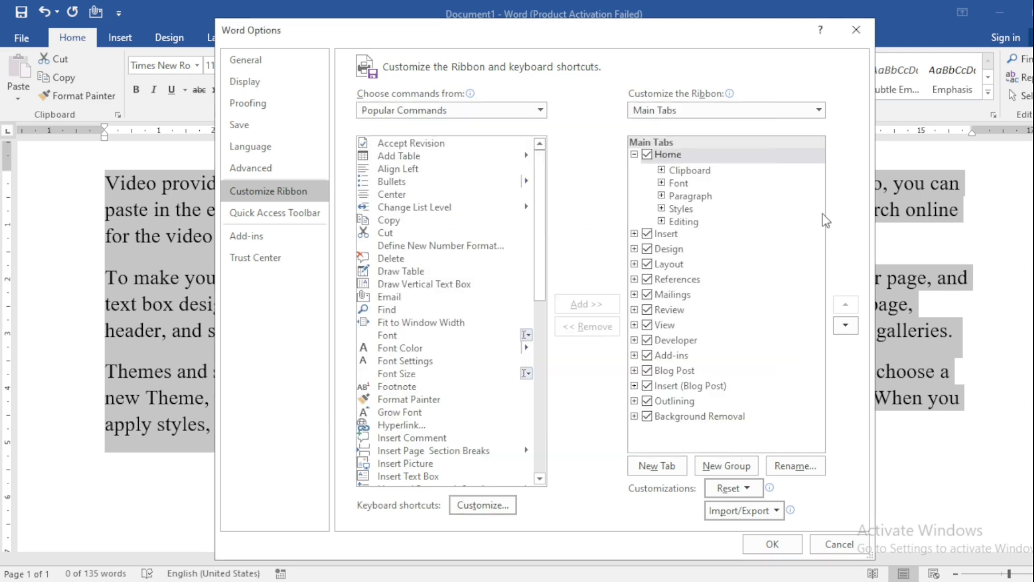
pyautogui.click(839, 543)
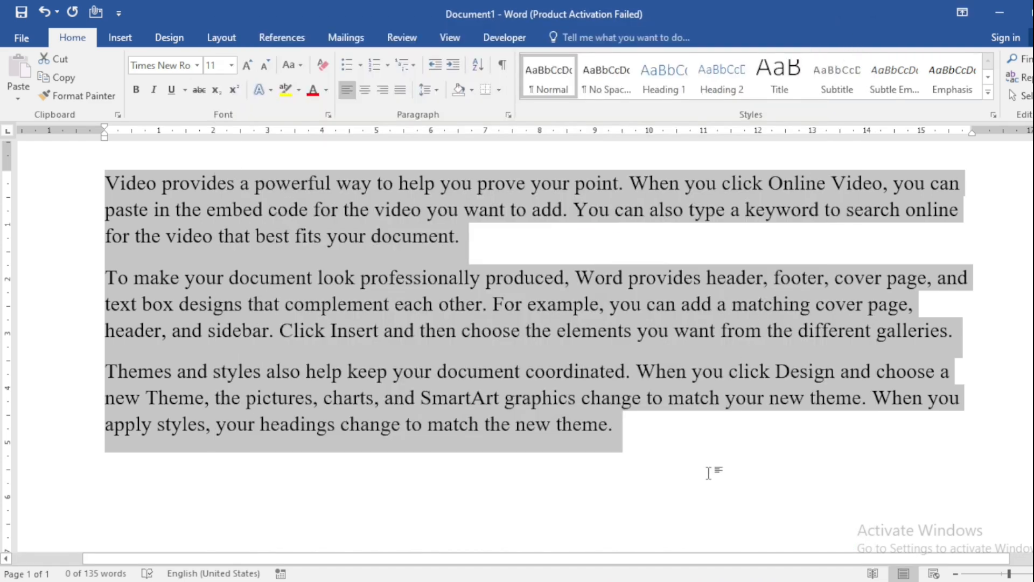